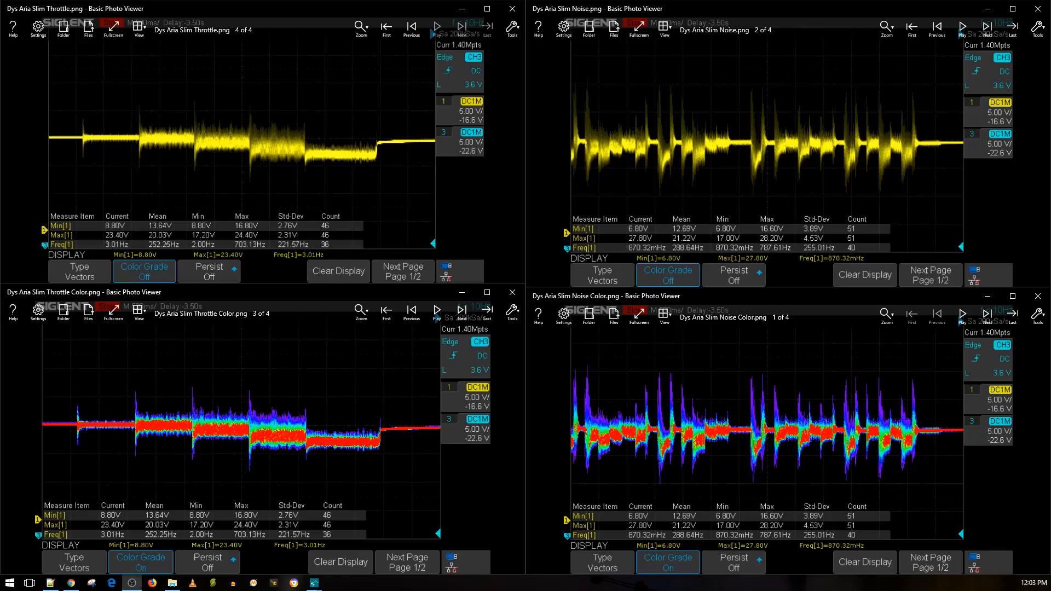
mouse_move(13, 382)
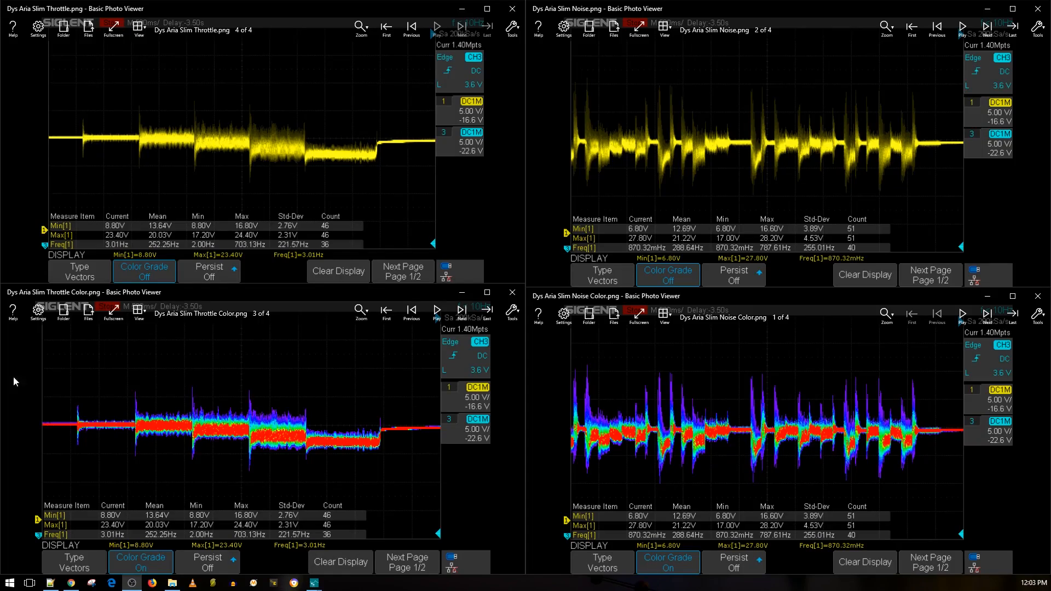
mouse_move(361, 245)
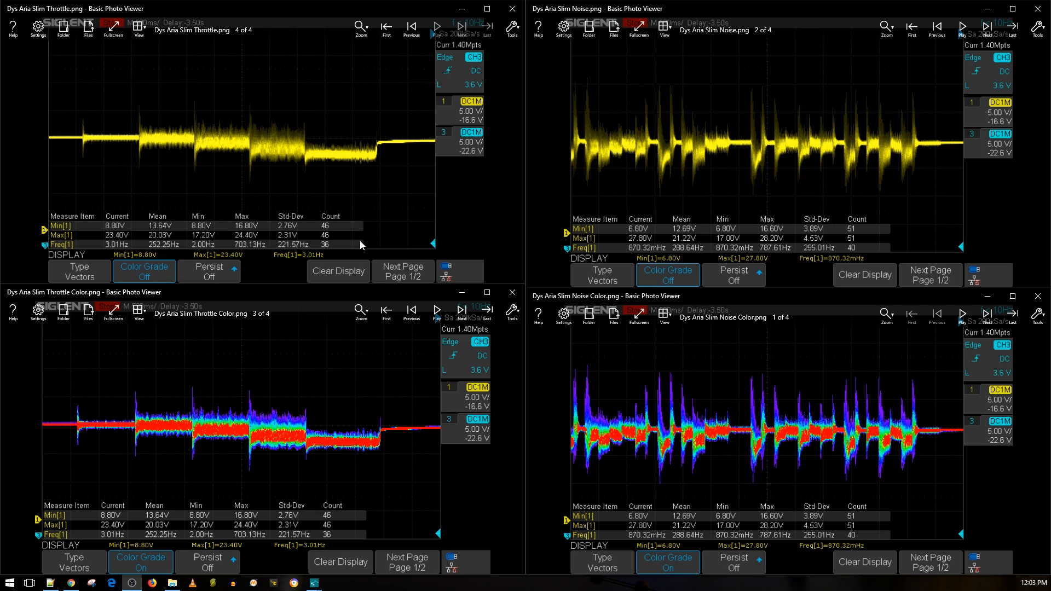
mouse_move(105, 142)
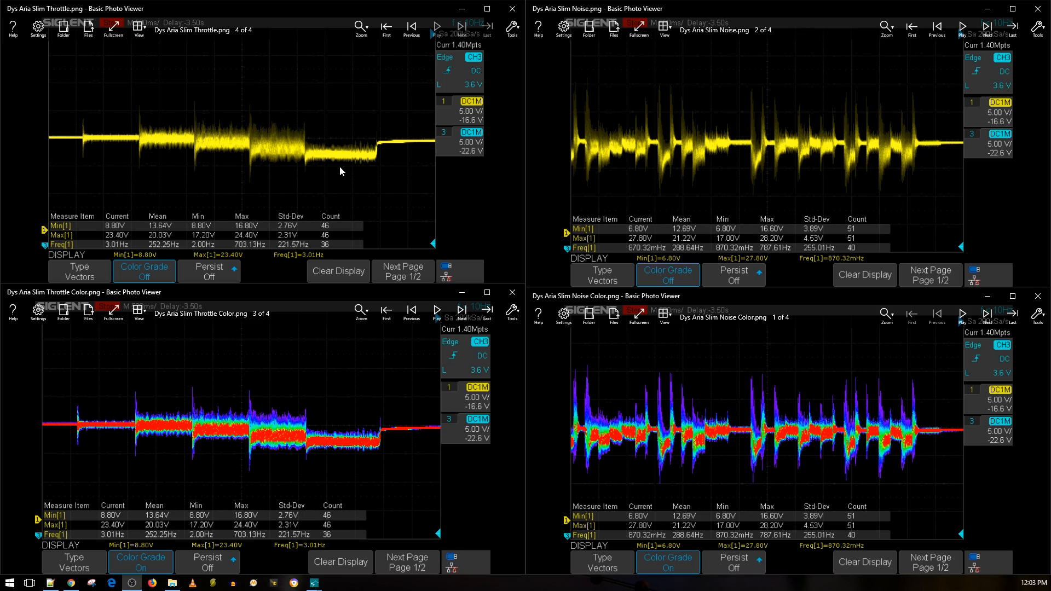
mouse_move(730, 212)
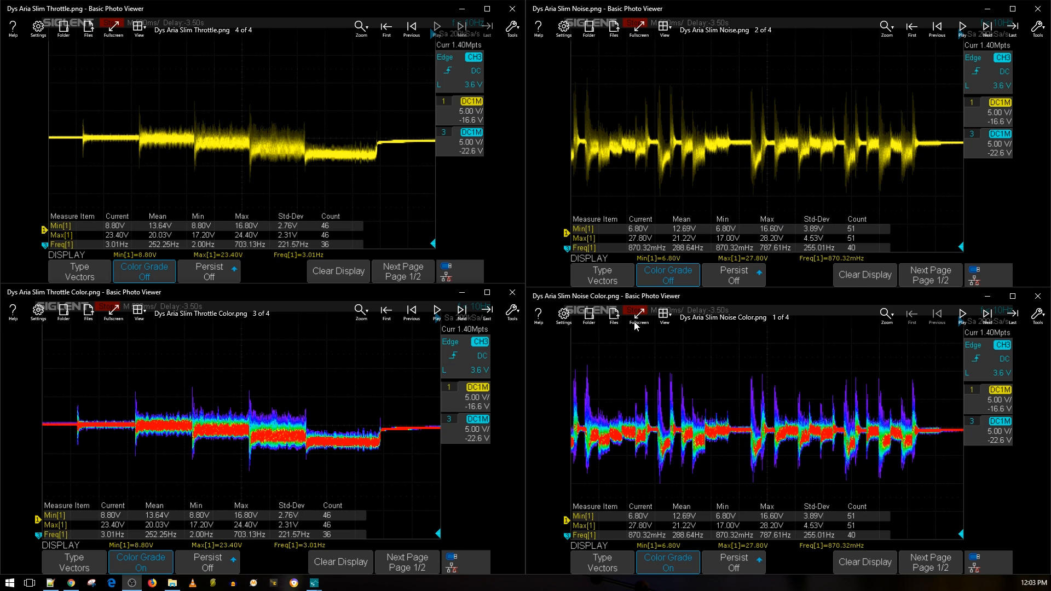
mouse_move(256, 164)
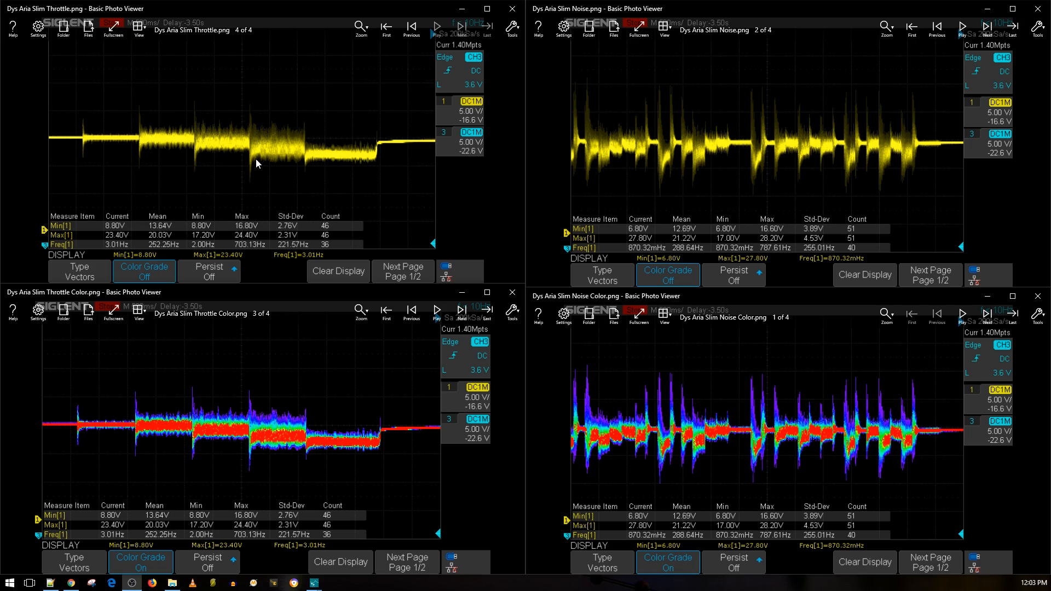
mouse_move(179, 152)
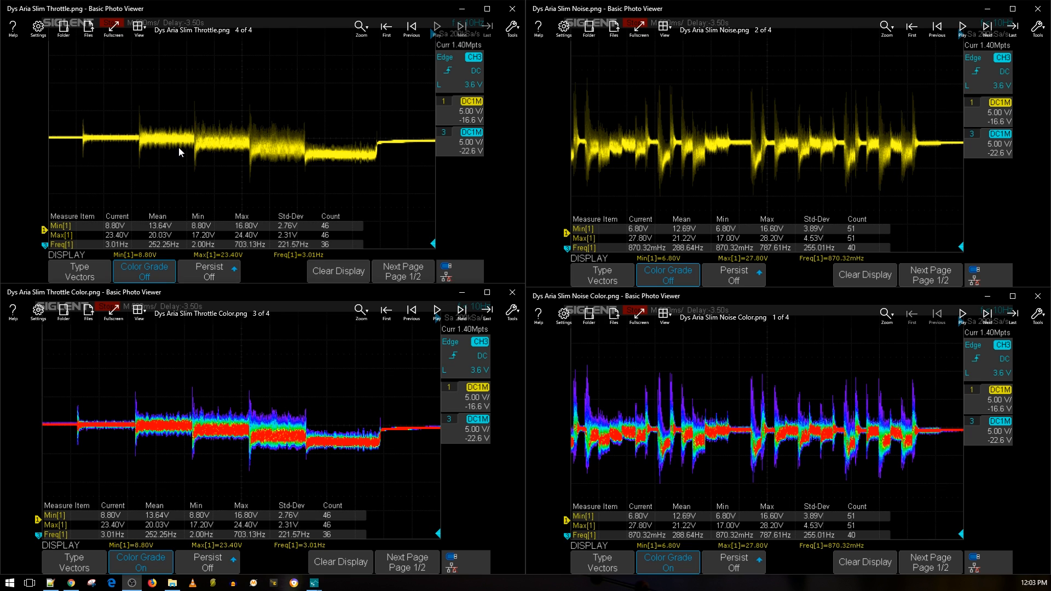
mouse_move(203, 156)
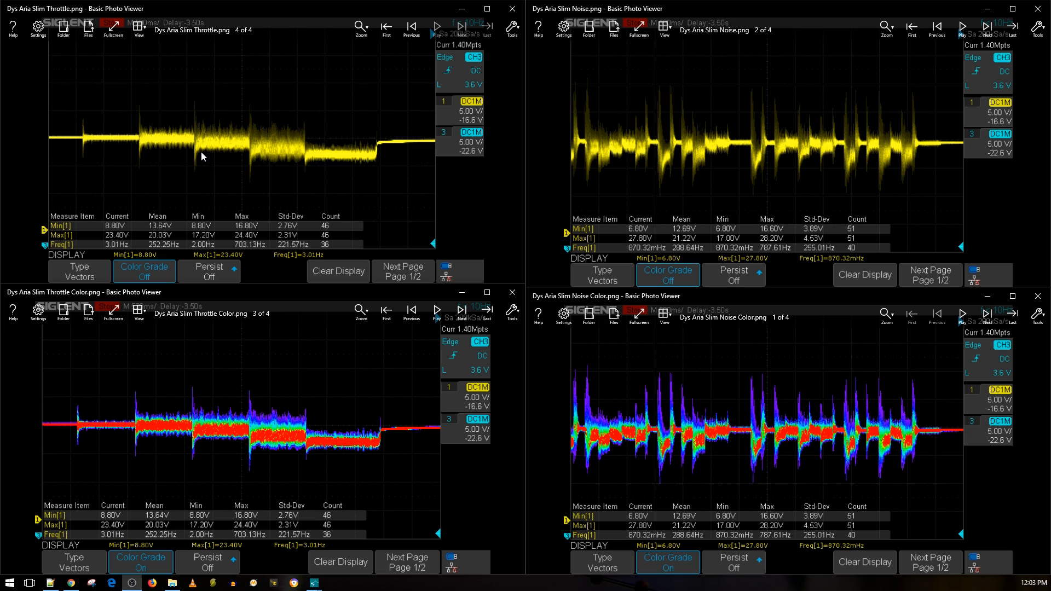
mouse_move(260, 158)
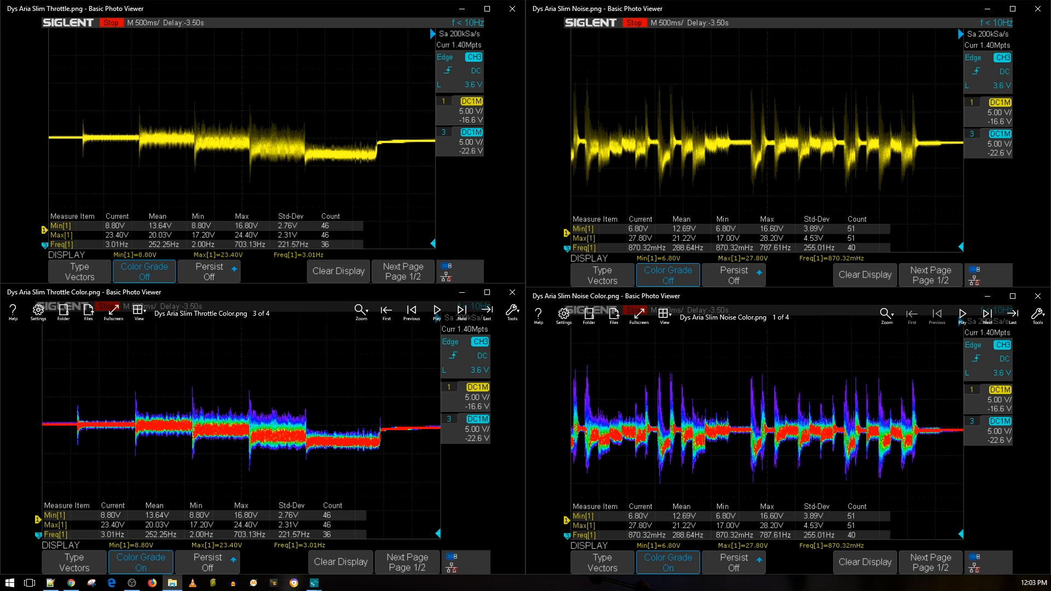
mouse_move(317, 188)
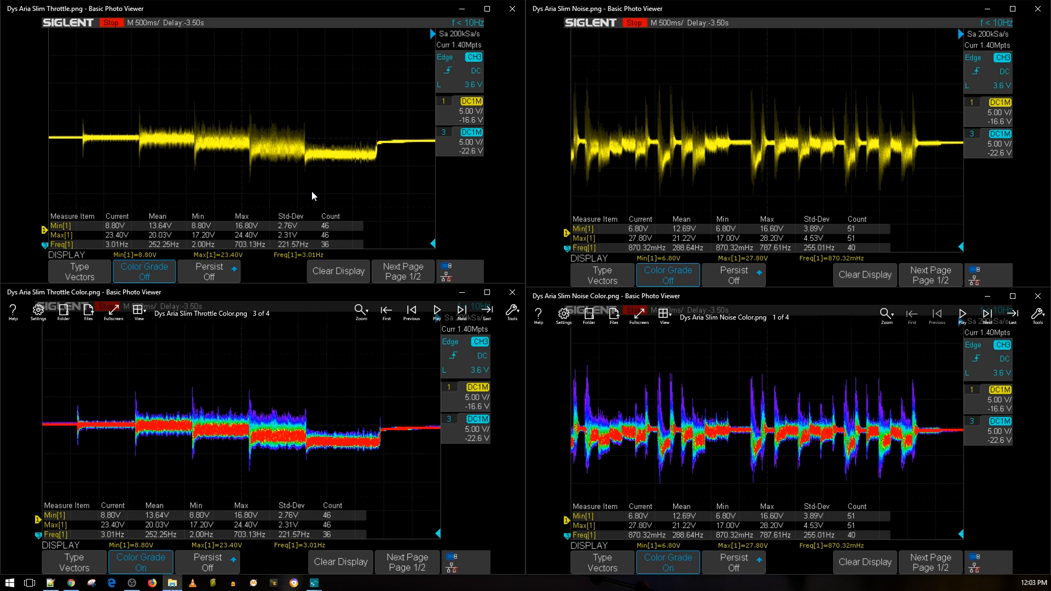
mouse_move(316, 236)
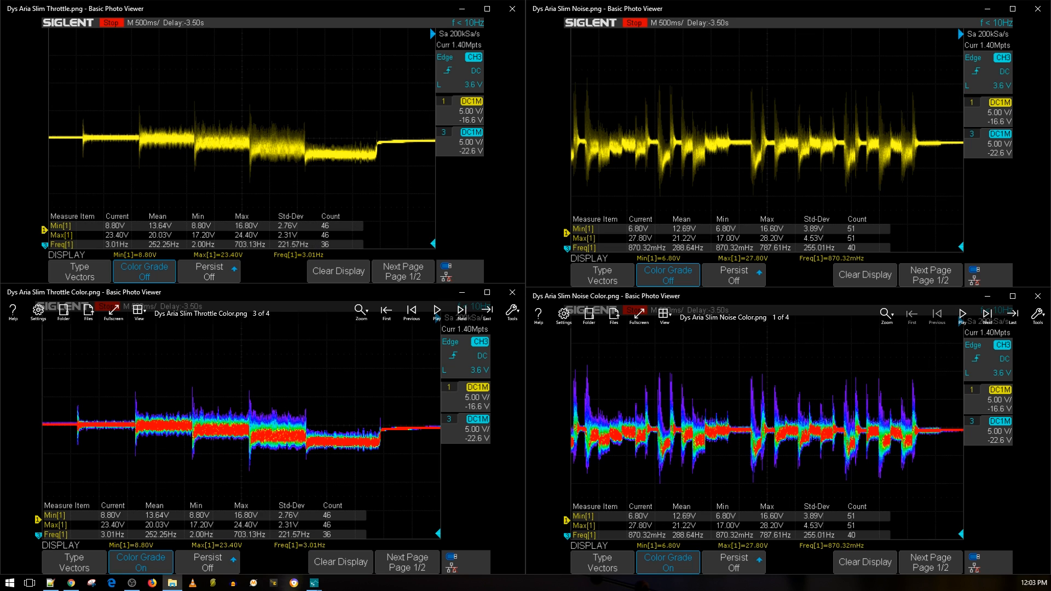
mouse_move(352, 360)
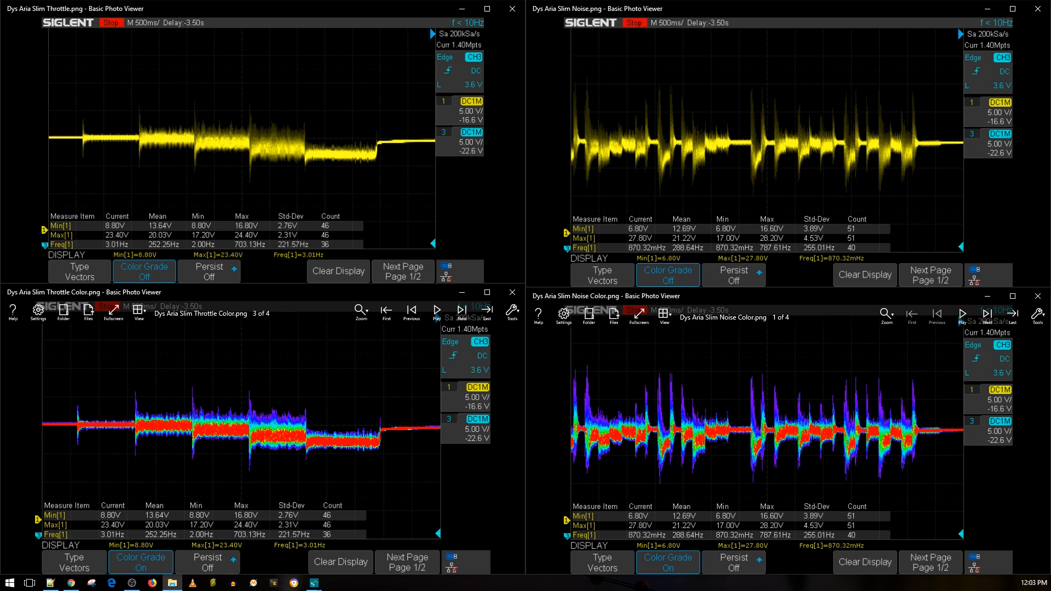
mouse_move(361, 353)
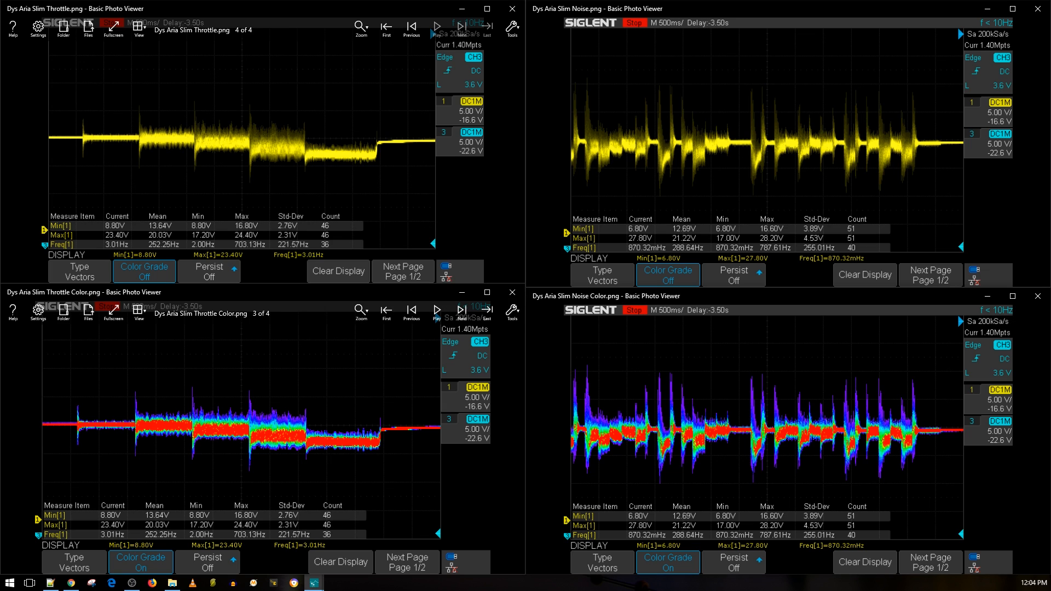
mouse_move(432, 146)
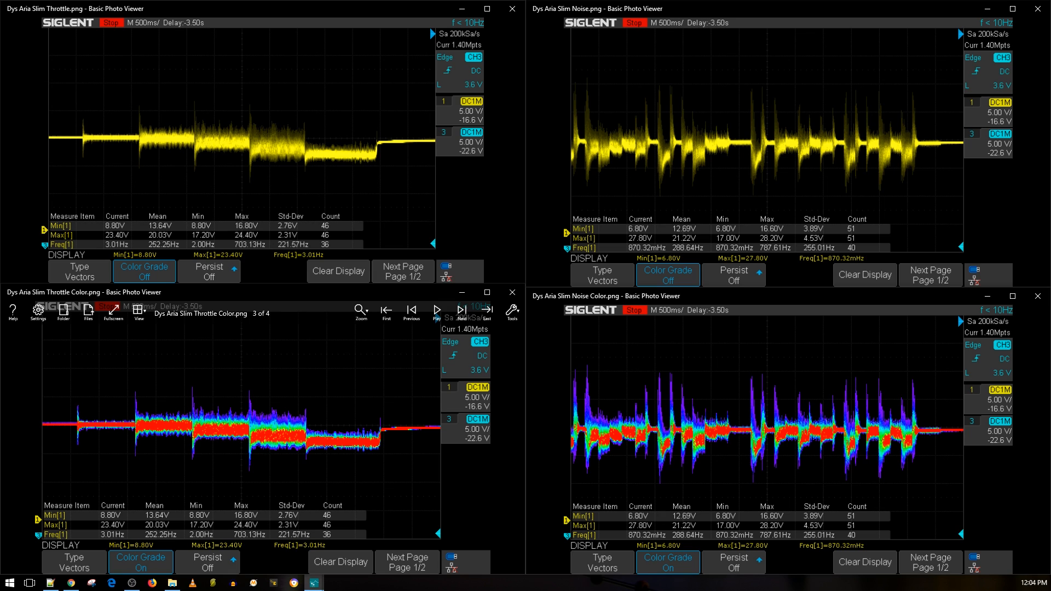
mouse_move(398, 174)
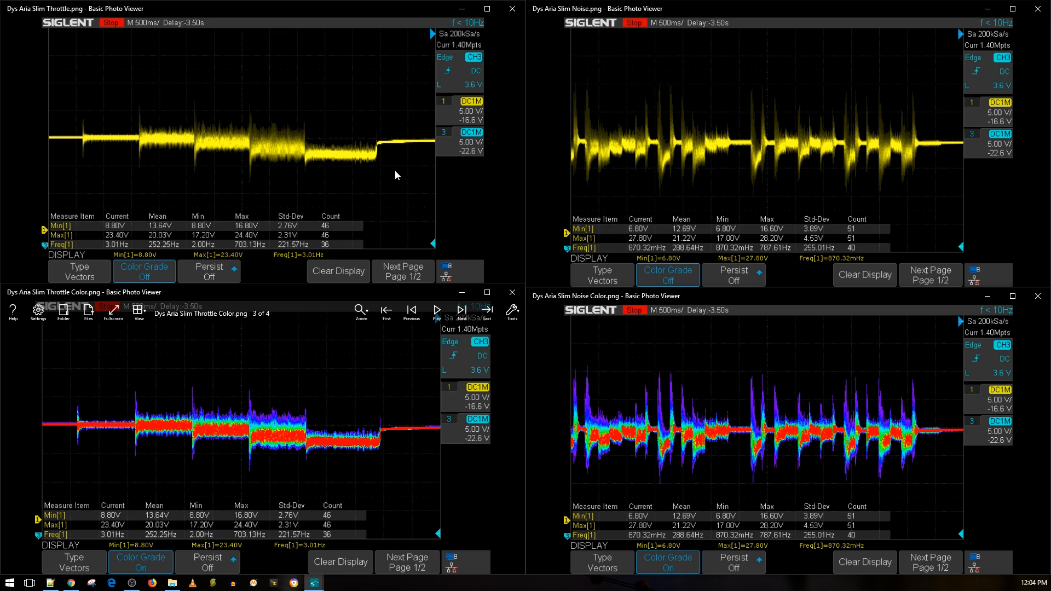
mouse_move(362, 239)
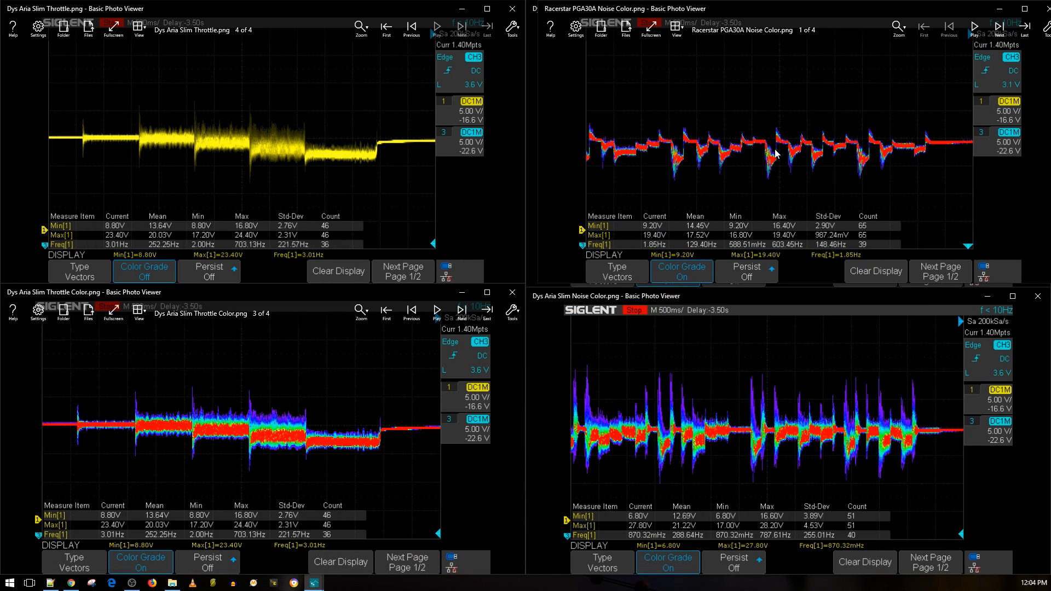
mouse_move(906, 272)
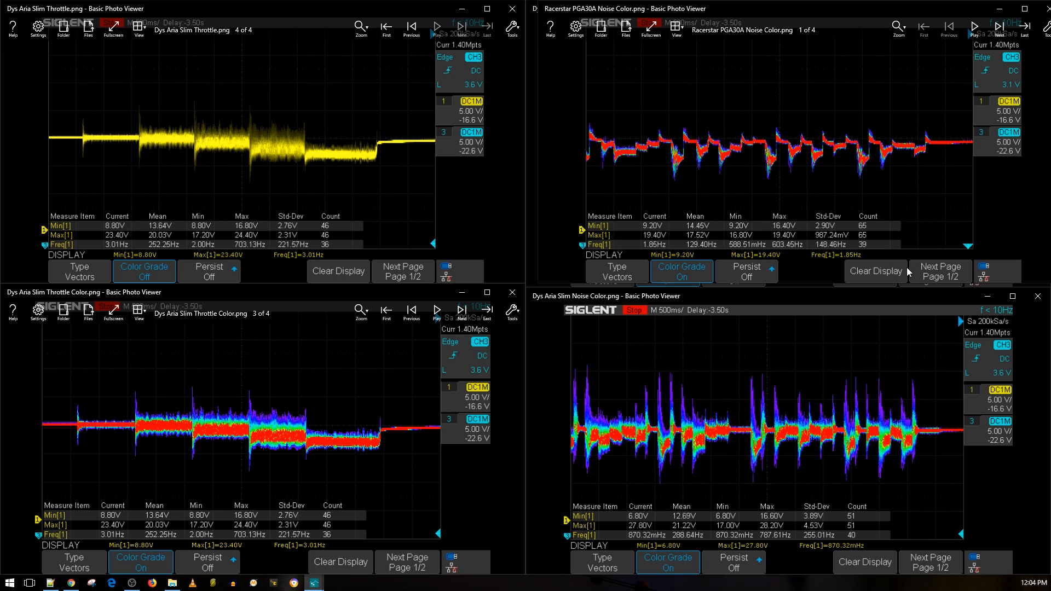
mouse_move(830, 99)
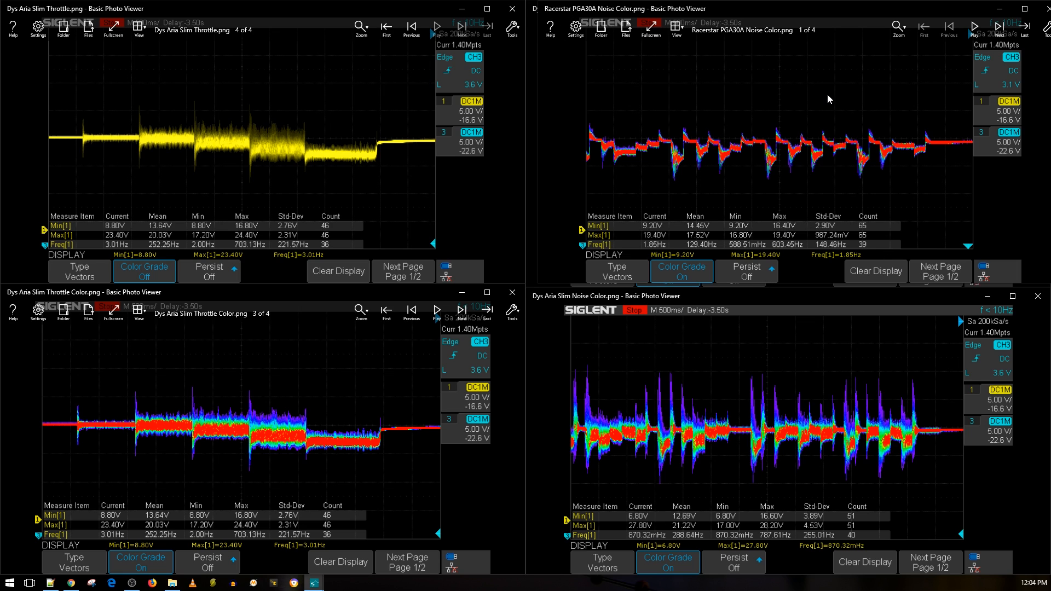
mouse_move(792, 282)
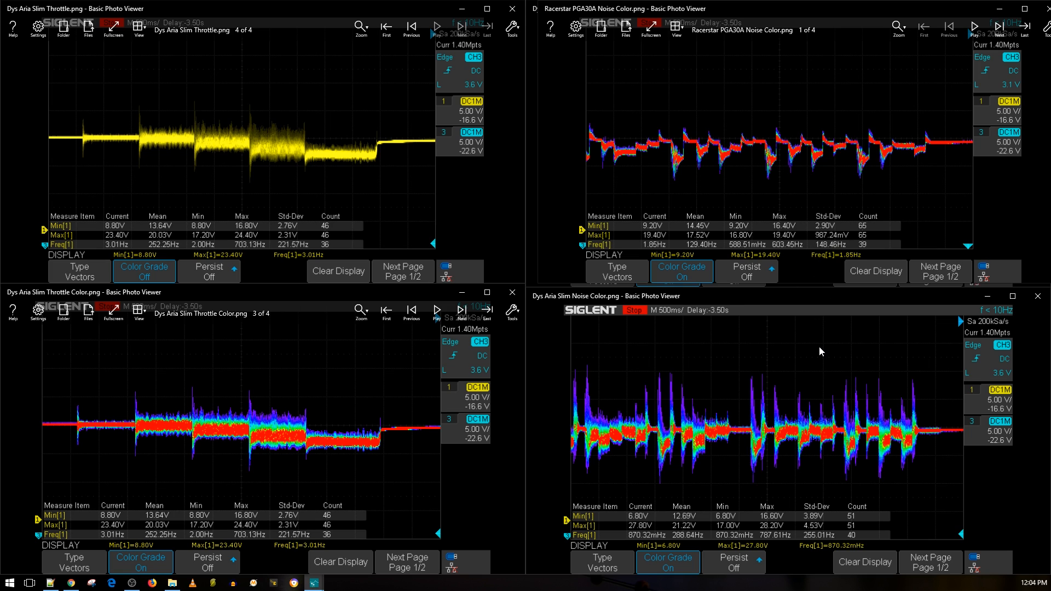
mouse_move(770, 383)
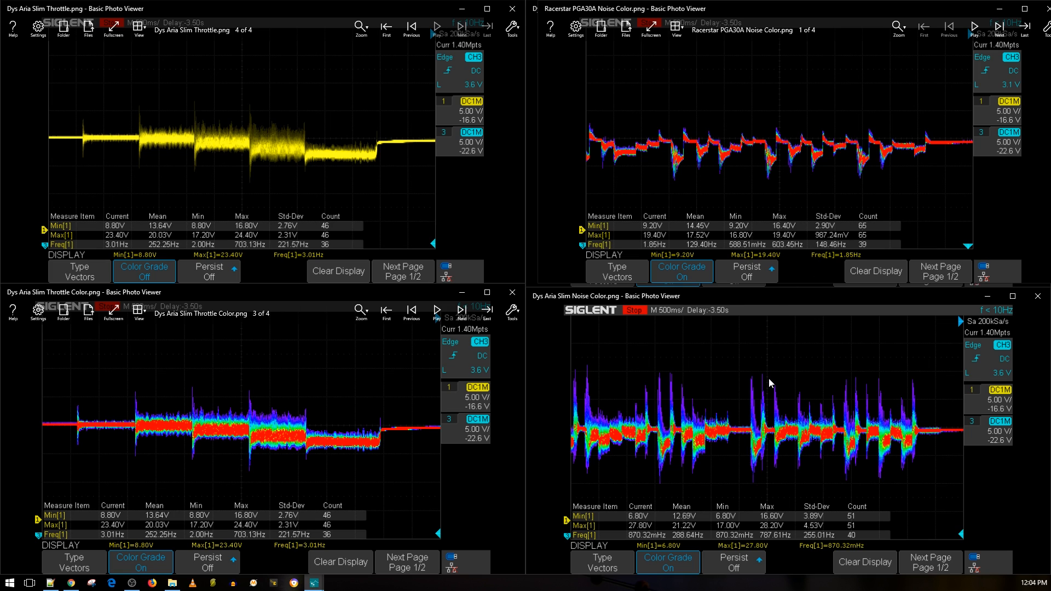
mouse_move(762, 336)
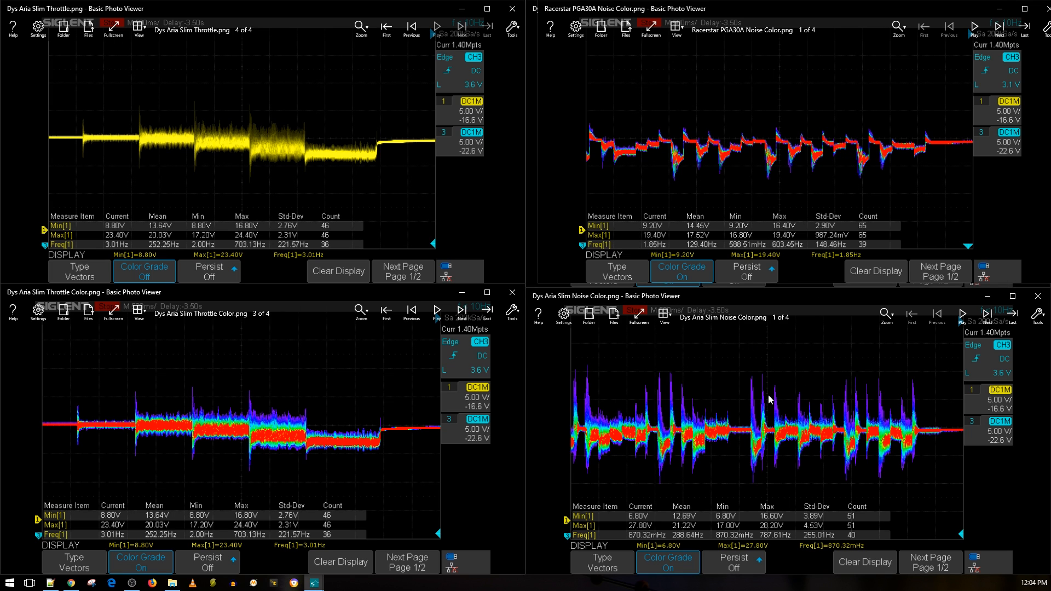
mouse_move(757, 390)
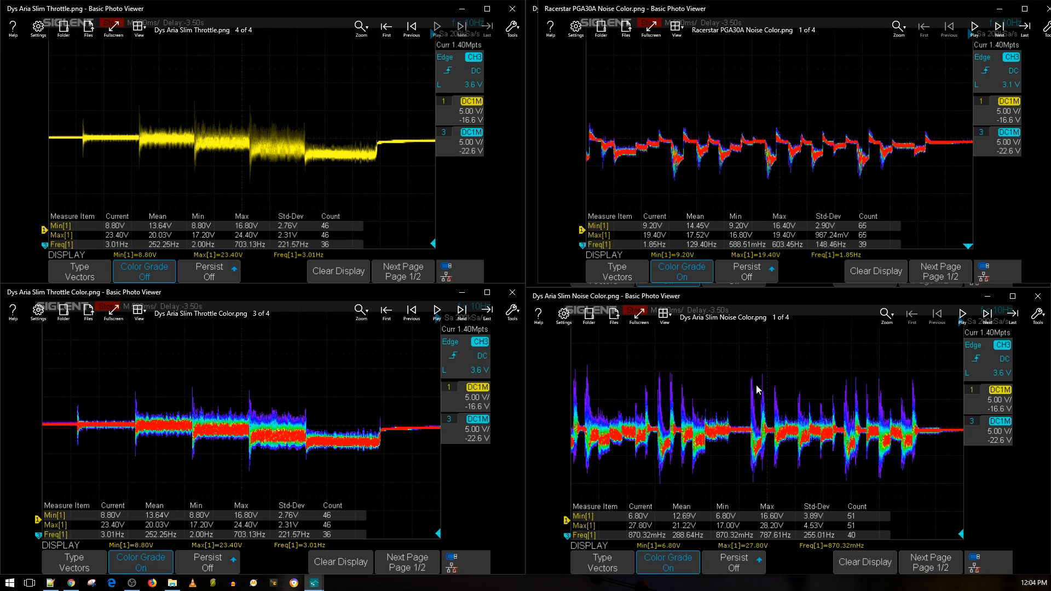
mouse_move(931, 92)
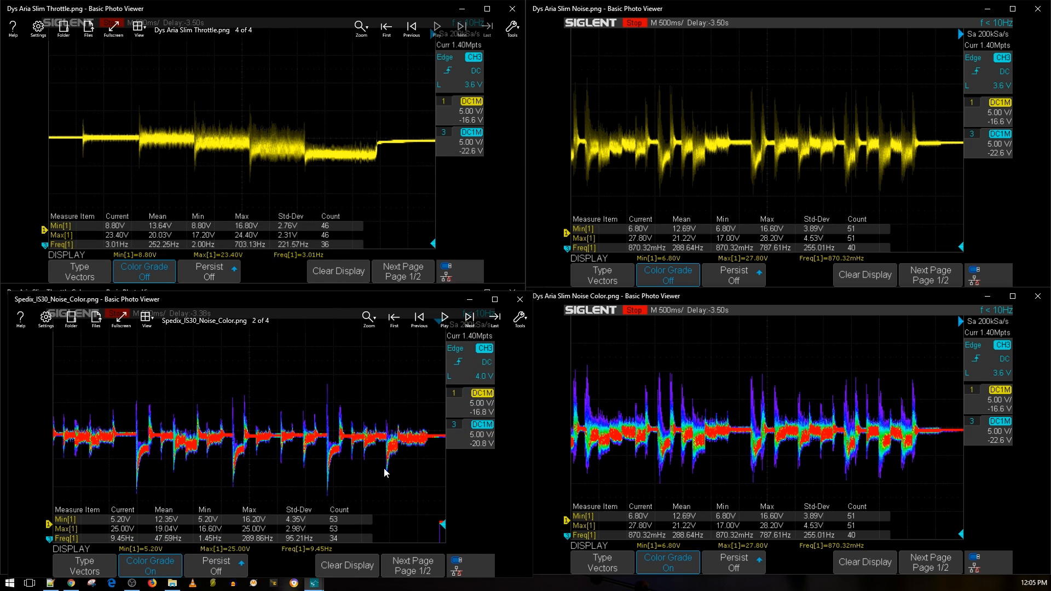
mouse_move(904, 439)
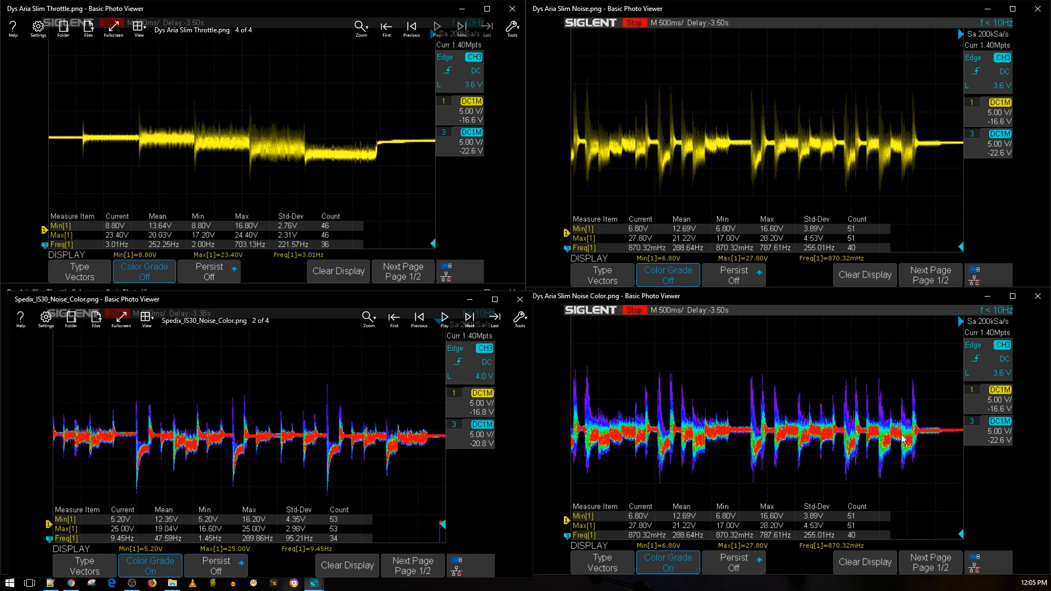
mouse_move(785, 432)
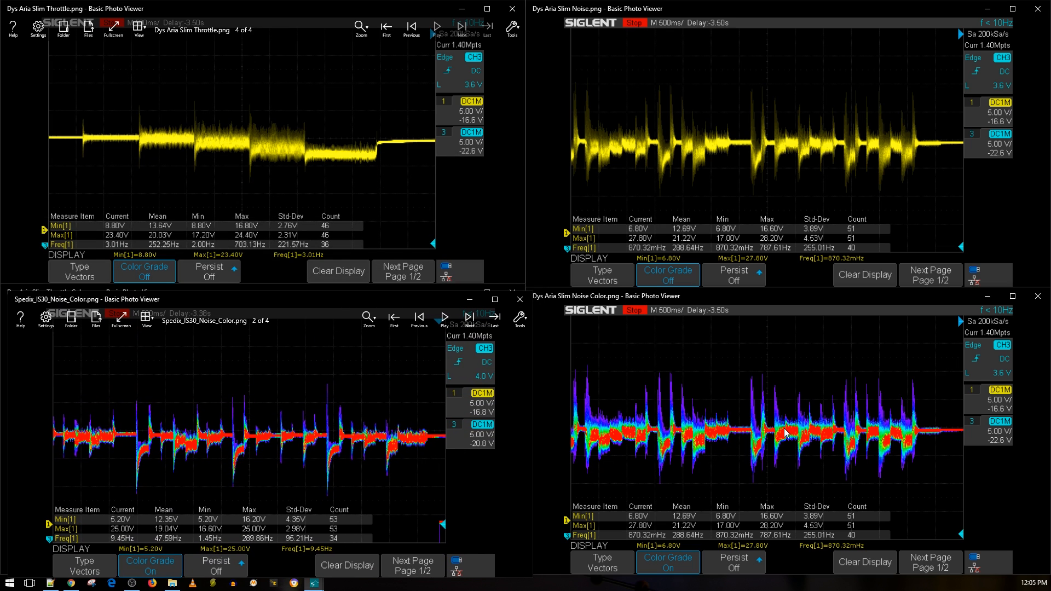
mouse_move(816, 440)
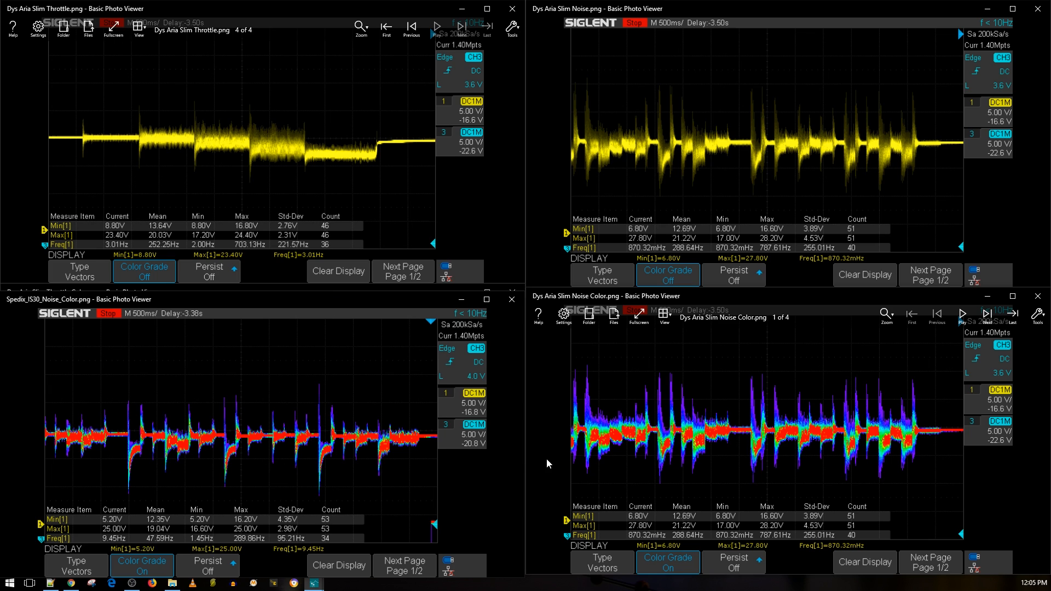
mouse_move(436, 423)
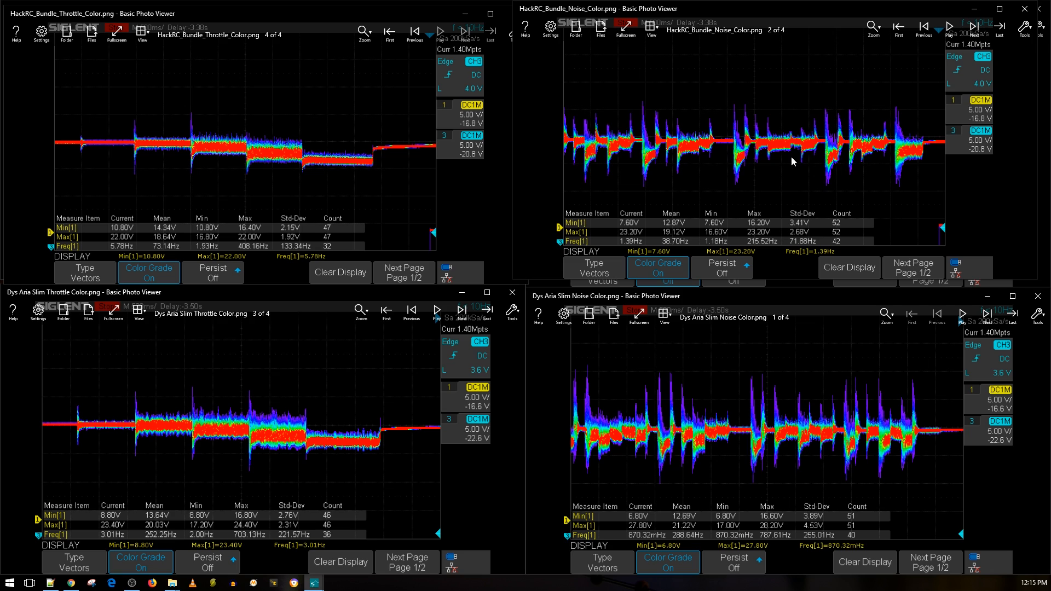
mouse_move(778, 176)
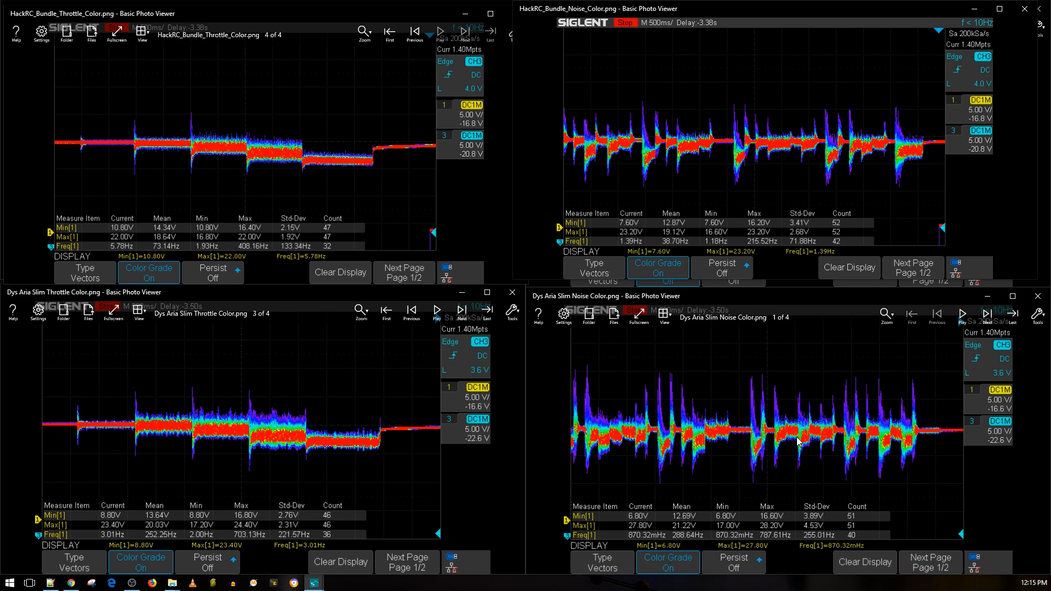
mouse_move(792, 442)
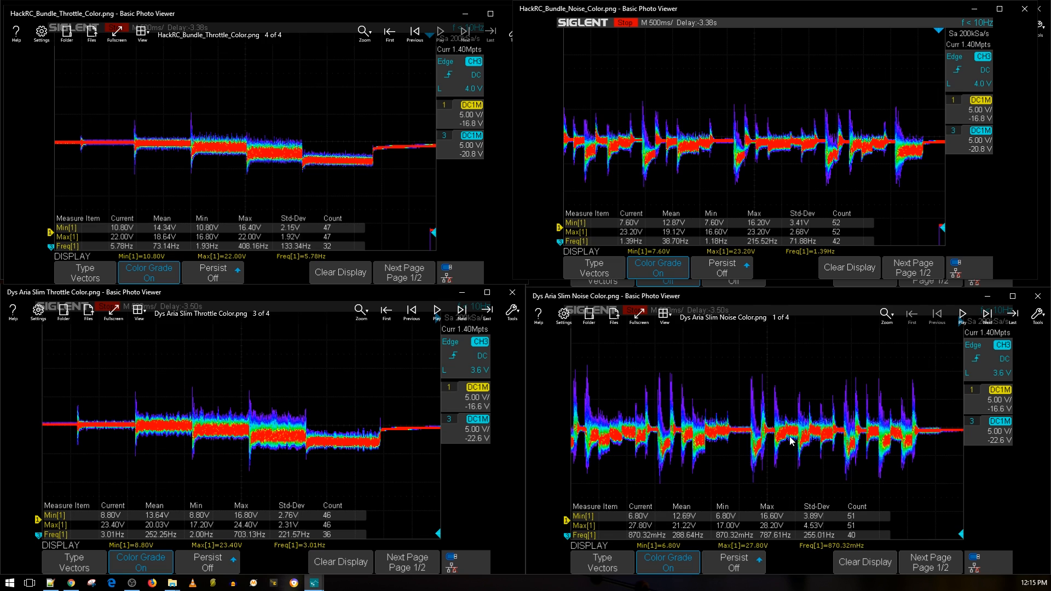
mouse_move(804, 421)
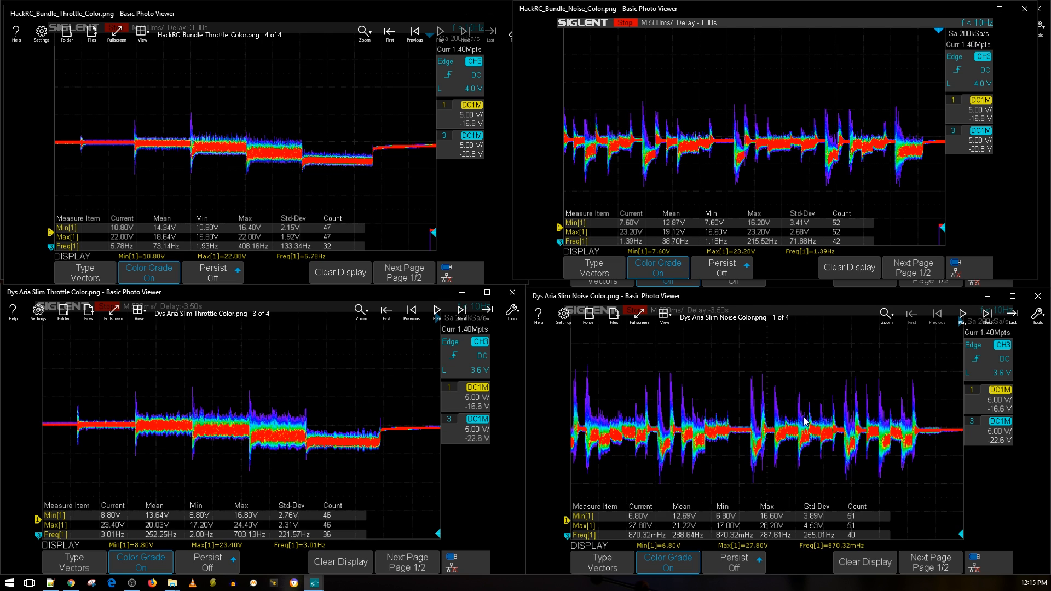
mouse_move(786, 440)
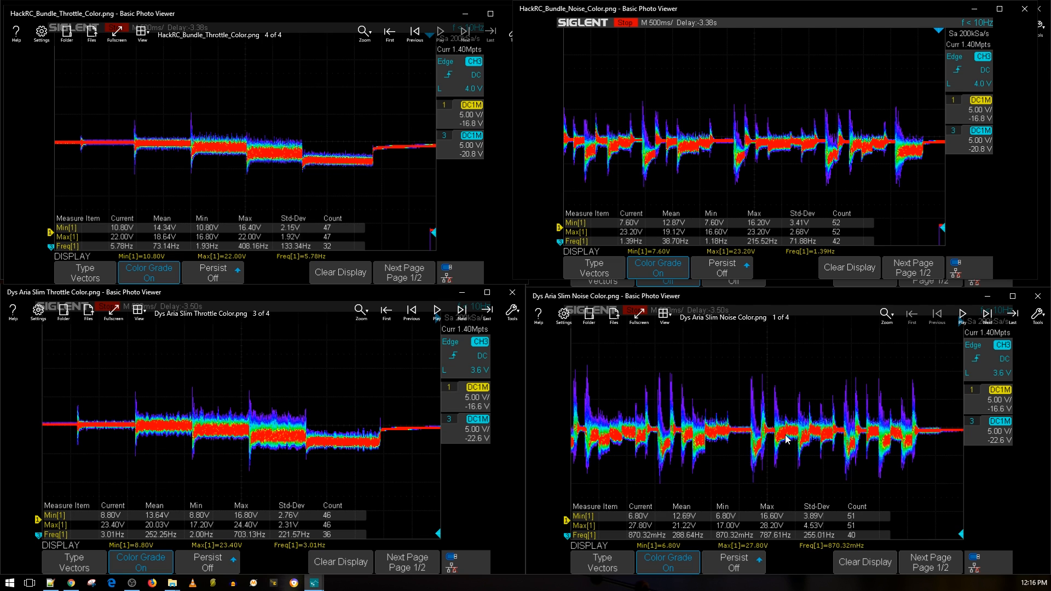
mouse_move(735, 471)
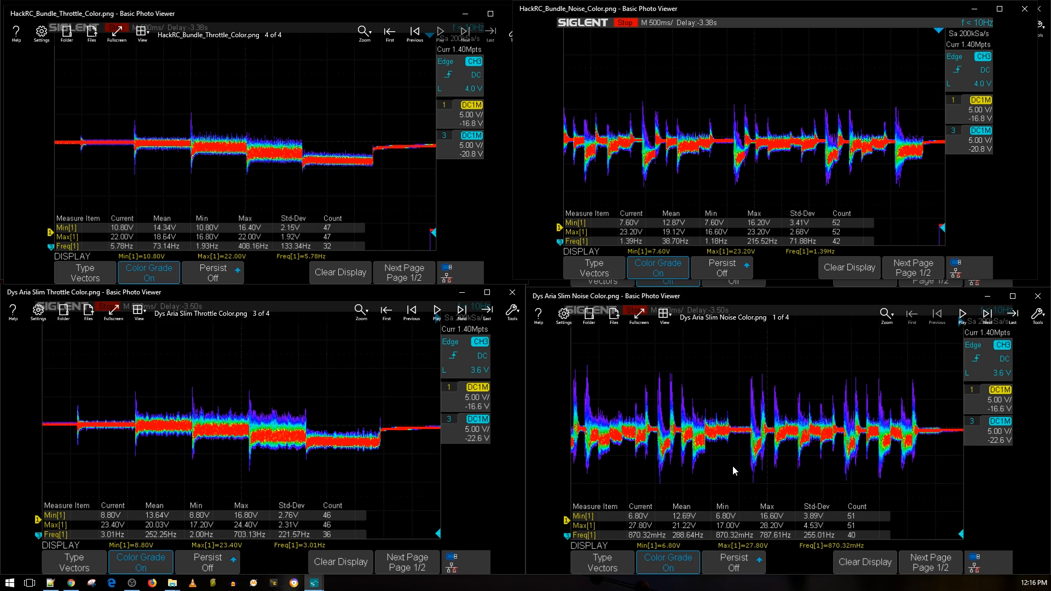
mouse_move(743, 465)
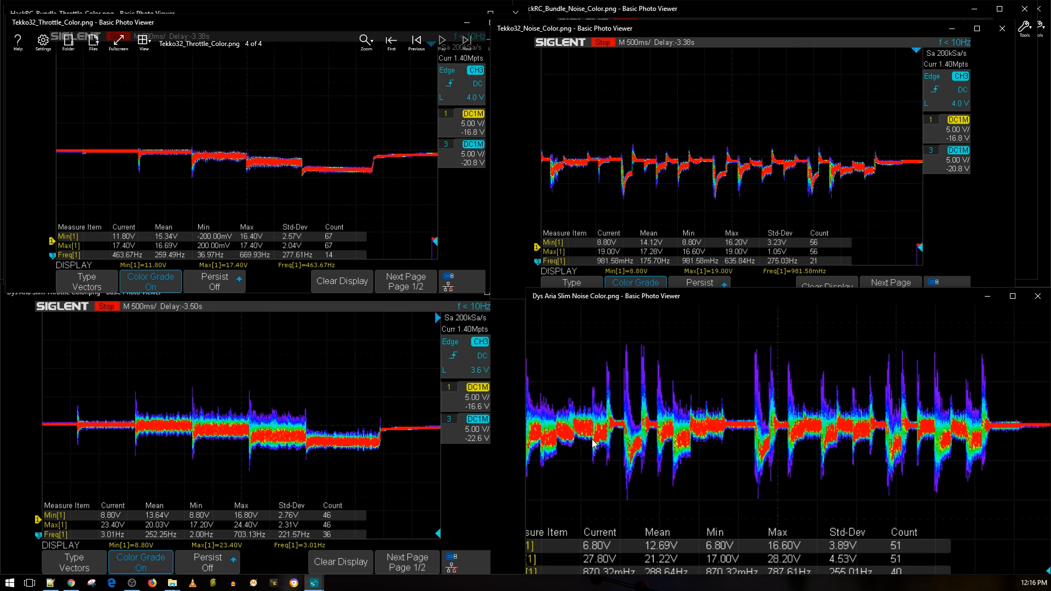
mouse_move(827, 395)
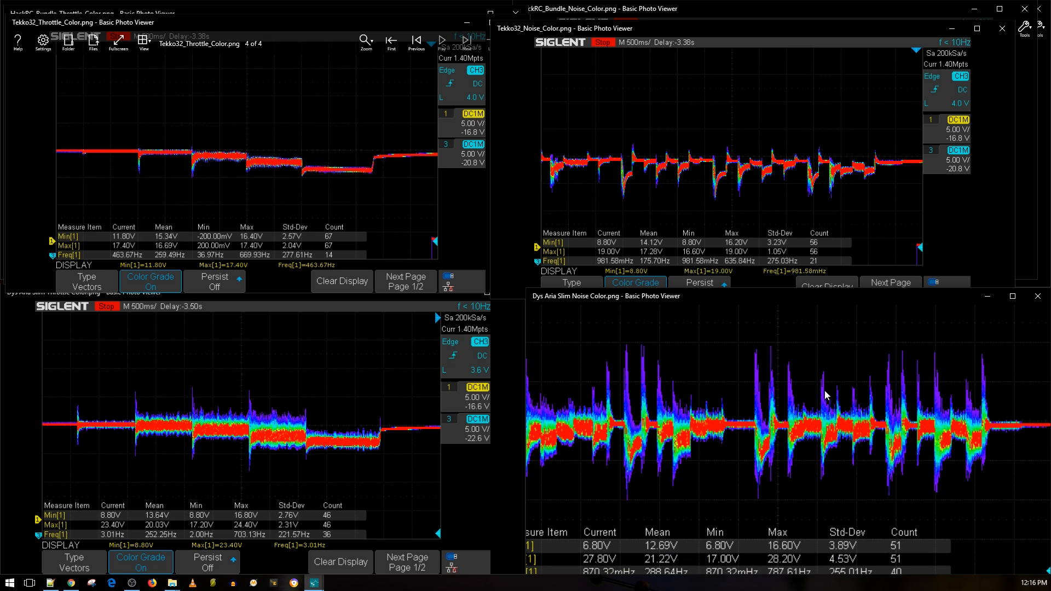
mouse_move(866, 392)
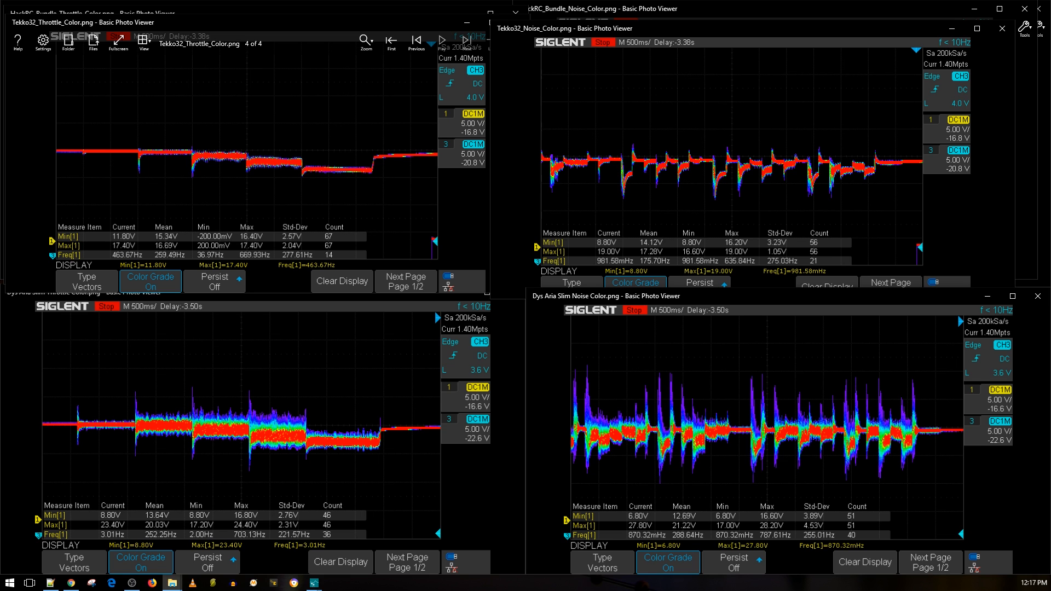
Step: Show the Spedix IS30 4in1 colour noise capture in the bottom-left window
left_click(462, 42)
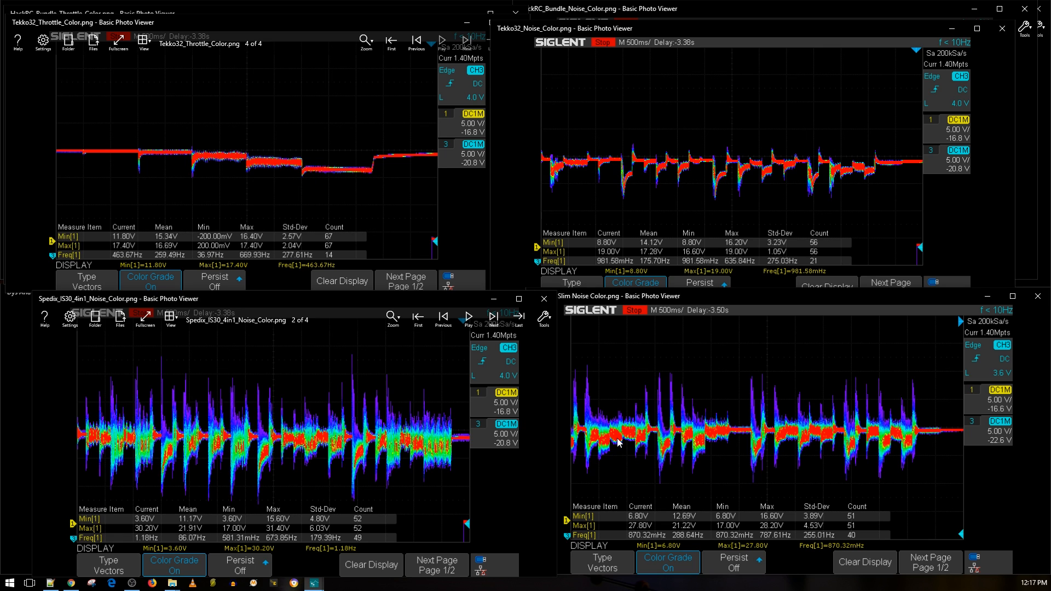
mouse_move(565, 450)
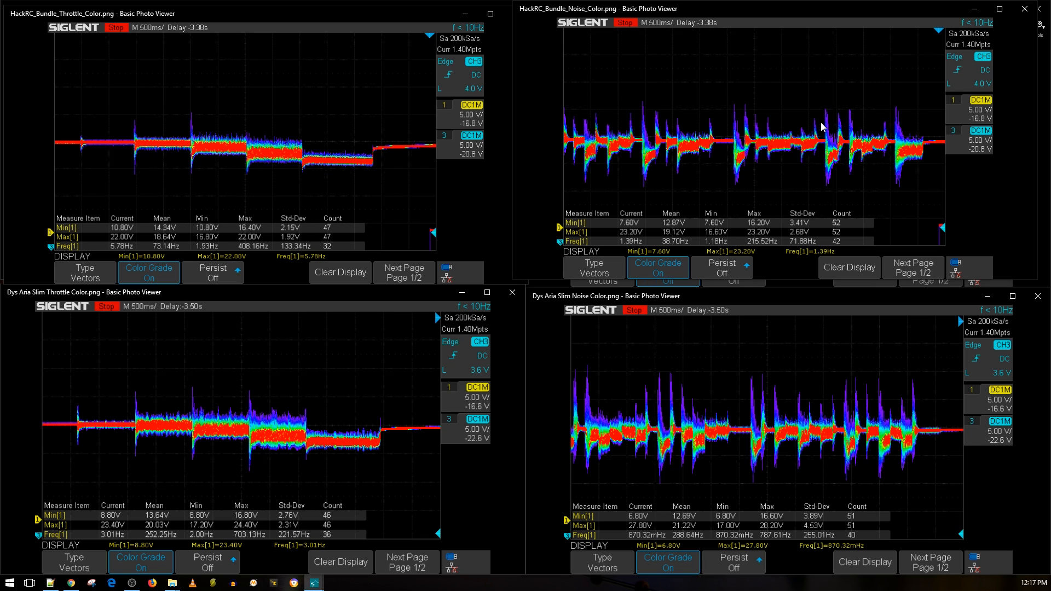
mouse_move(822, 131)
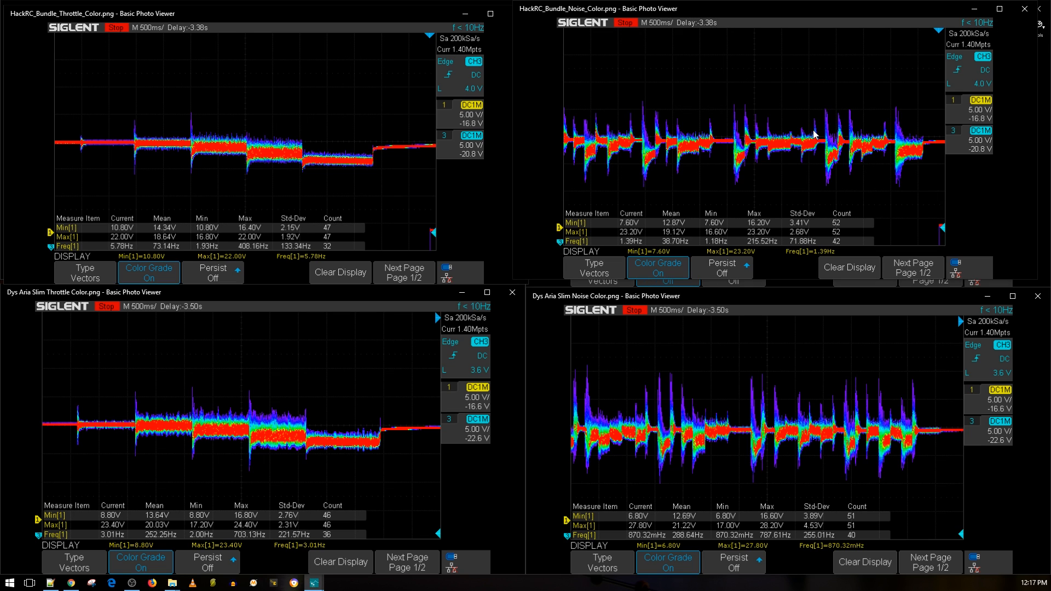
mouse_move(788, 154)
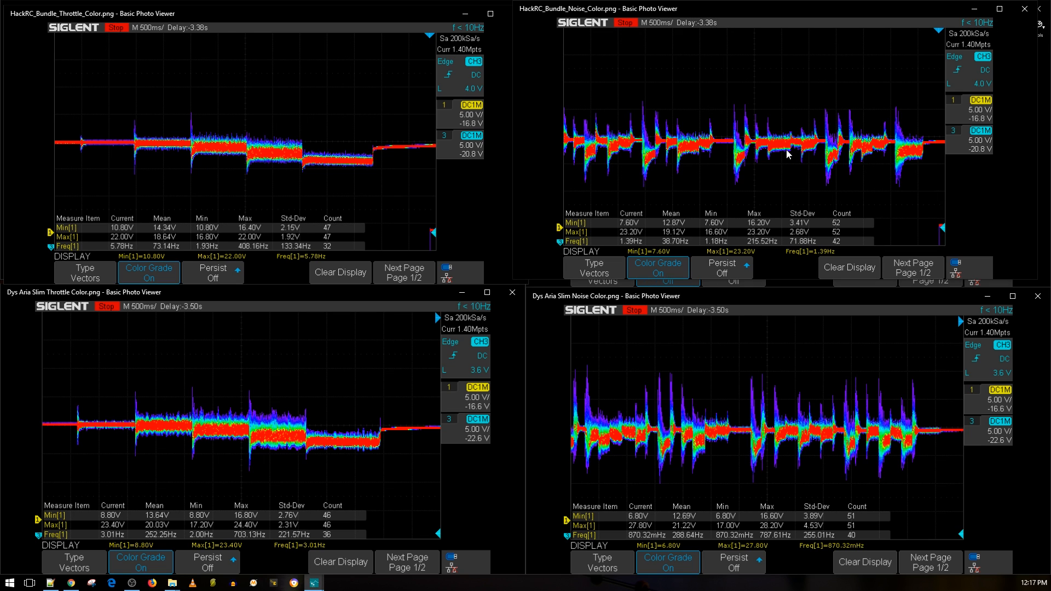
mouse_move(772, 224)
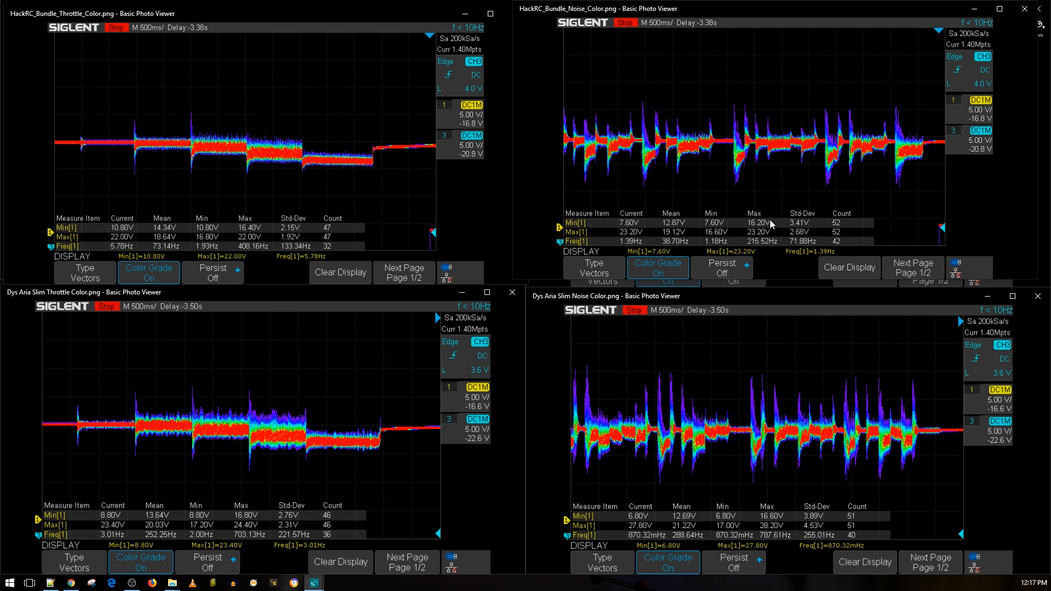
mouse_move(762, 395)
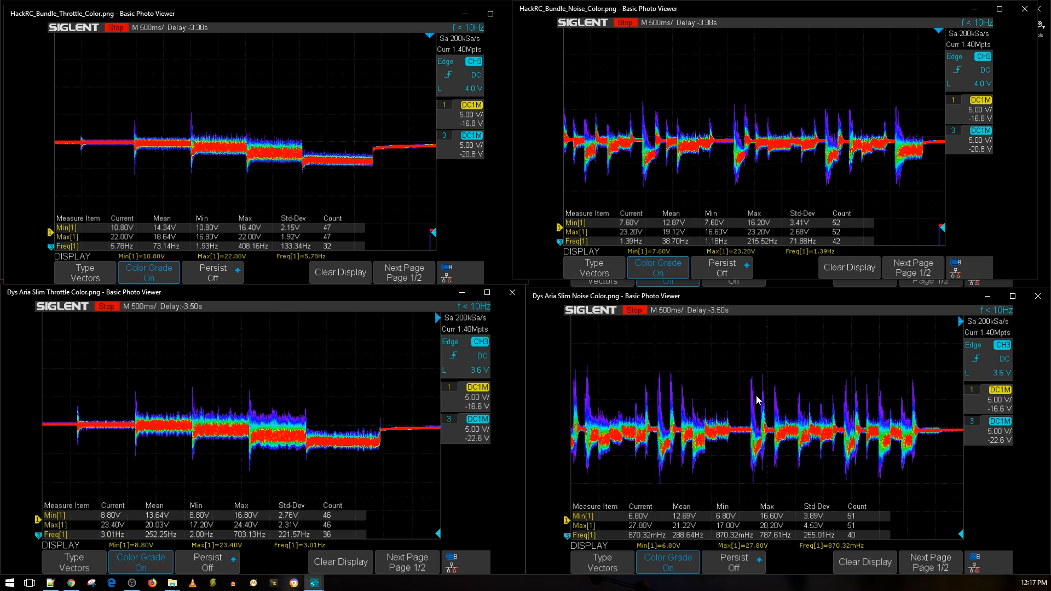
mouse_move(749, 391)
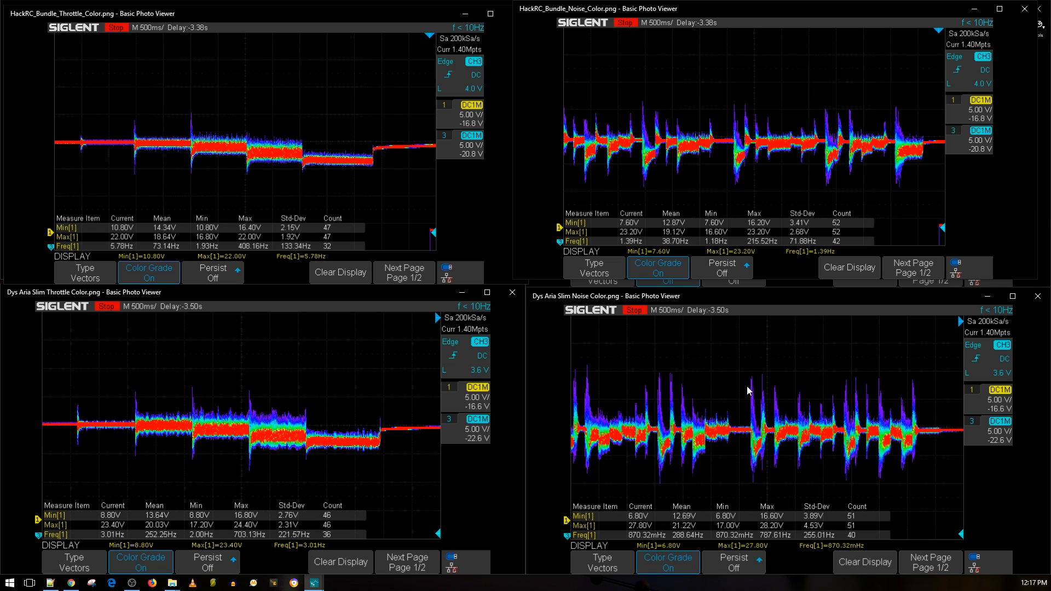